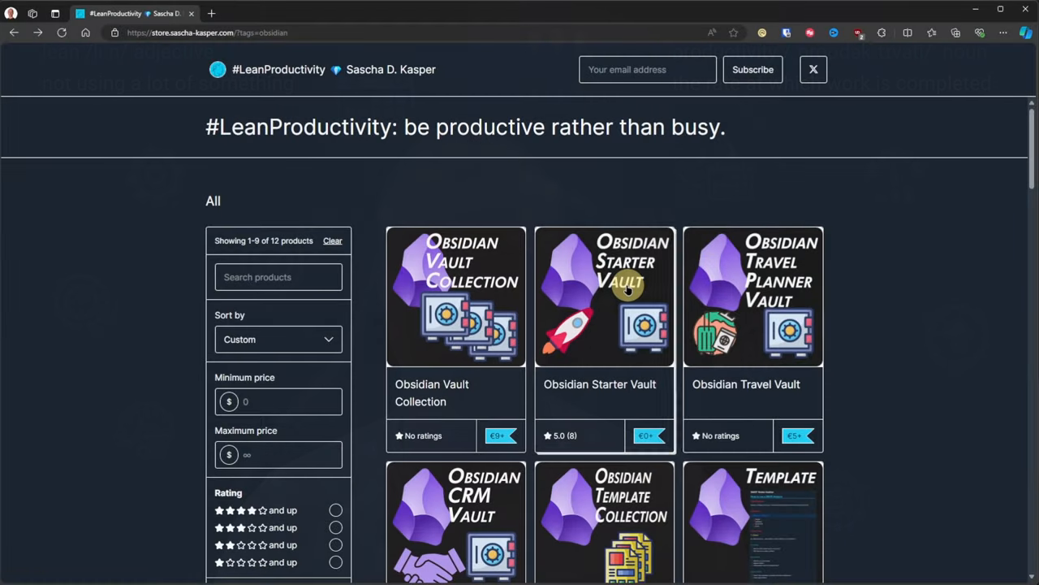
Open the Obsidian Starter Vault product page in Gumroad and add it to cart at €0
{"action": "left_click", "coordinate": [605, 295]}
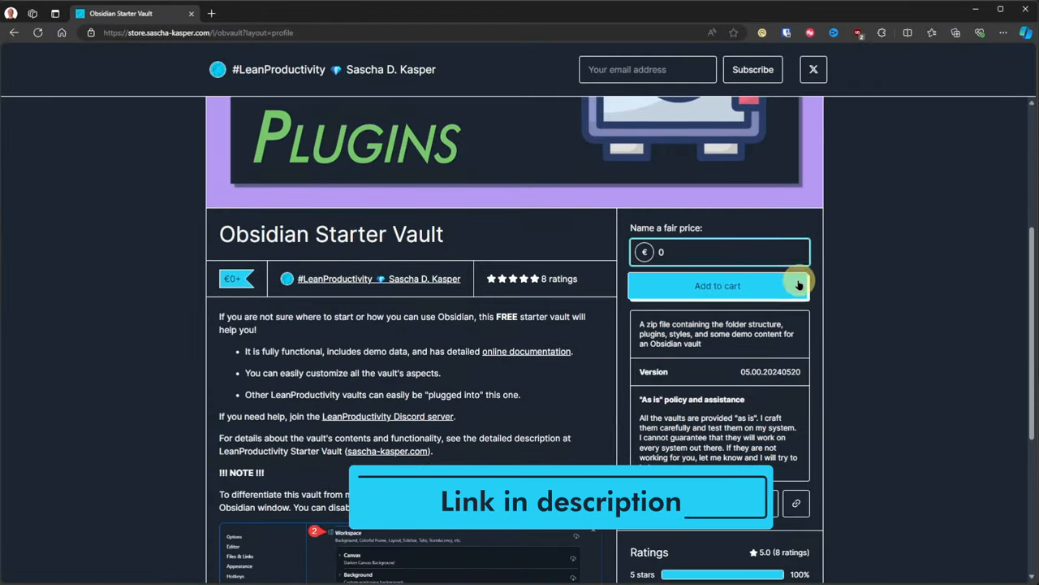
{"action": "left_click", "coordinate": [717, 285]}
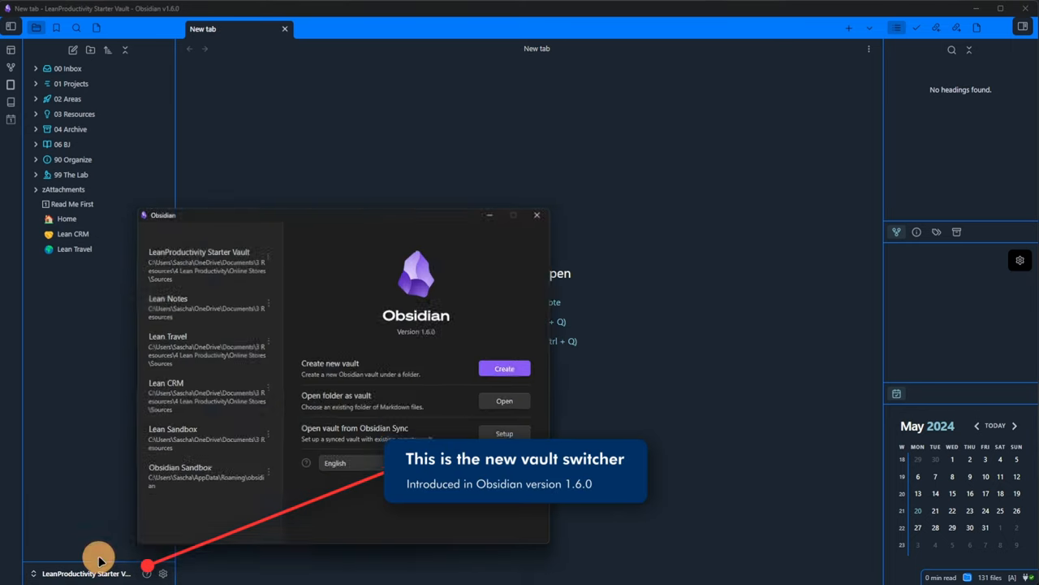
Open the downloaded LeanProductivity Starter Vault Tutorial folder from Downloads as an Obsidian vault
{"action": "left_click", "coordinate": [505, 400]}
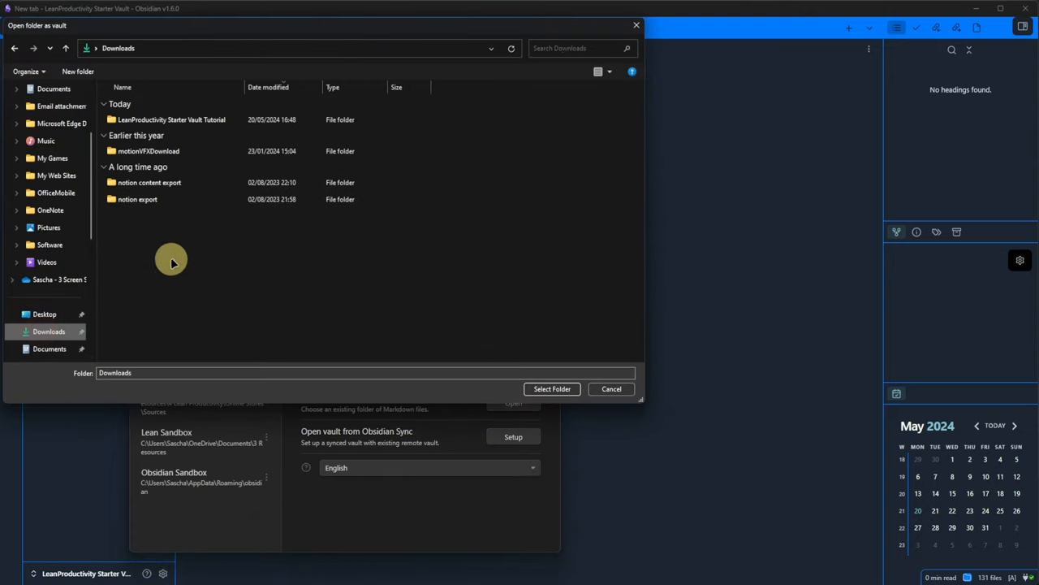
{"action": "left_click", "coordinate": [551, 389]}
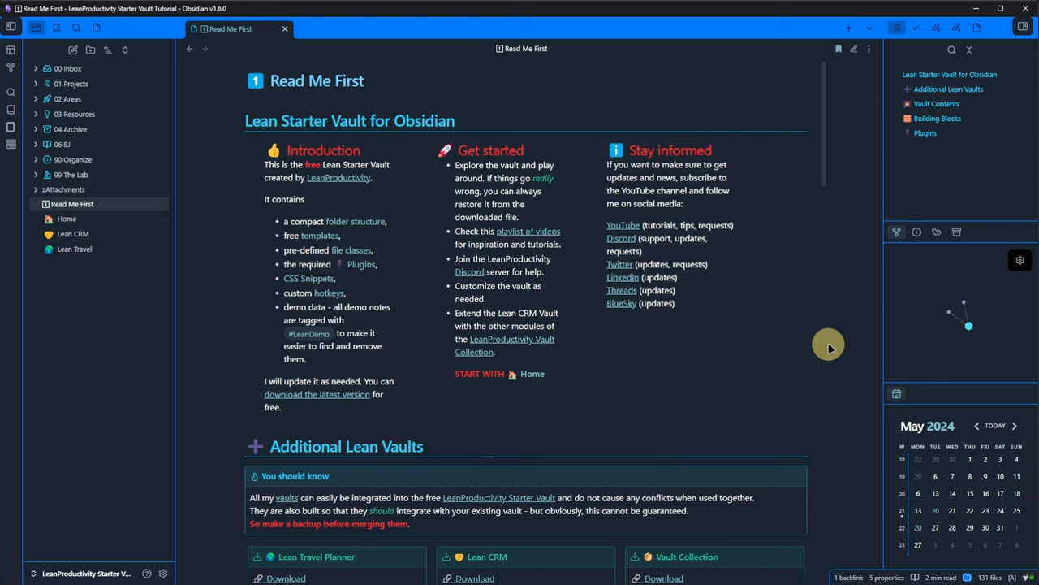
{"action": "key", "text": "ctrl+n"}
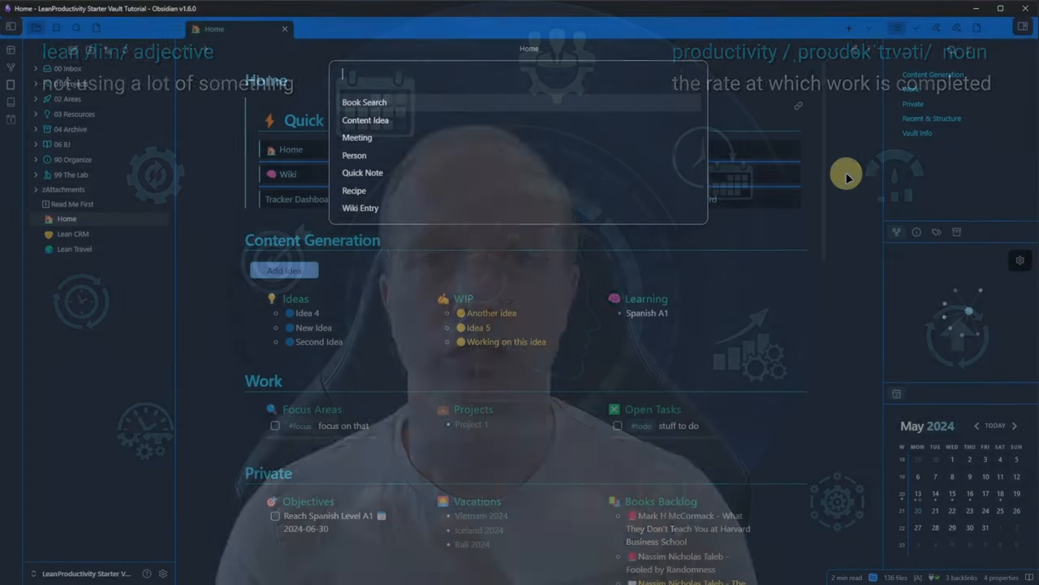
{"action": "left_click", "coordinate": [73, 204]}
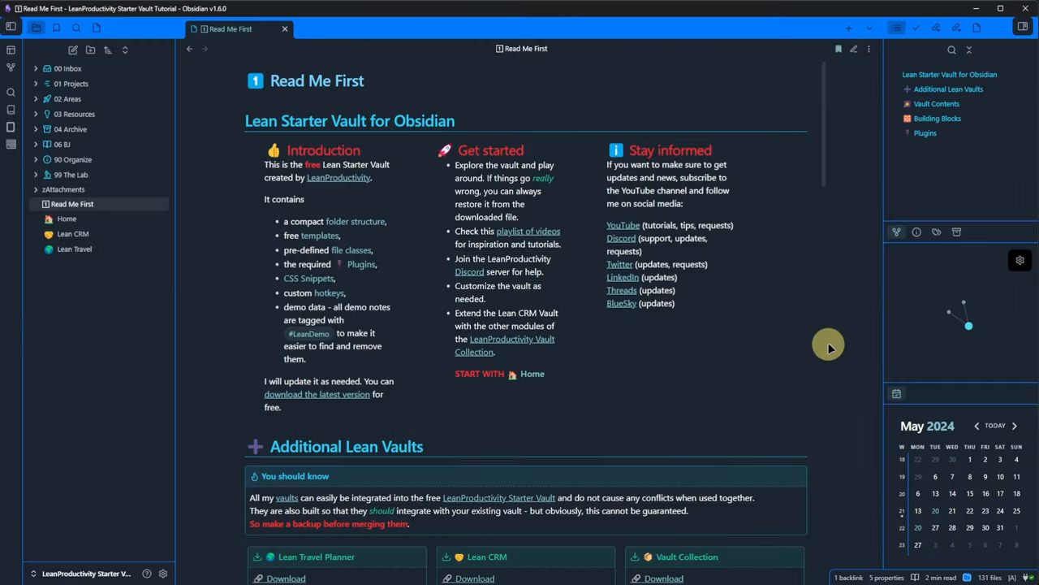
{"action": "mouse_move", "coordinate": [746, 522]}
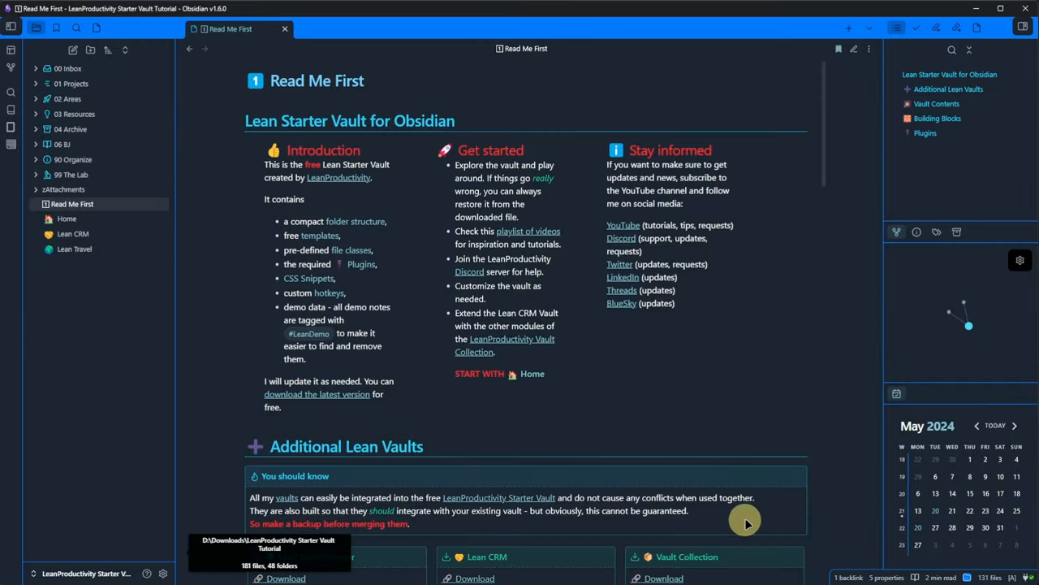
{"action": "mouse_move", "coordinate": [850, 325]}
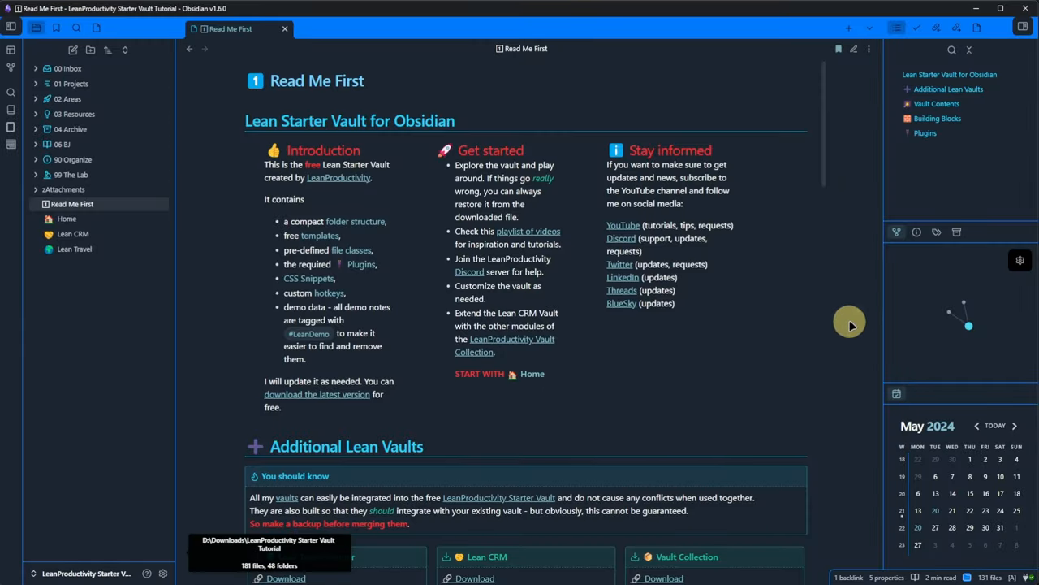
{"action": "scroll", "scroll_direction": "down", "scroll_amount": 3}
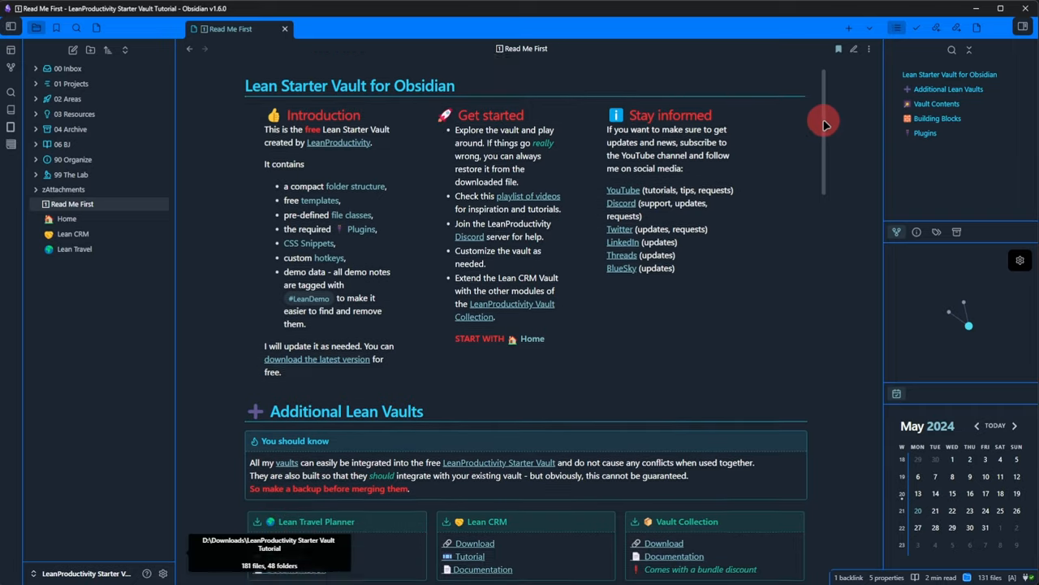